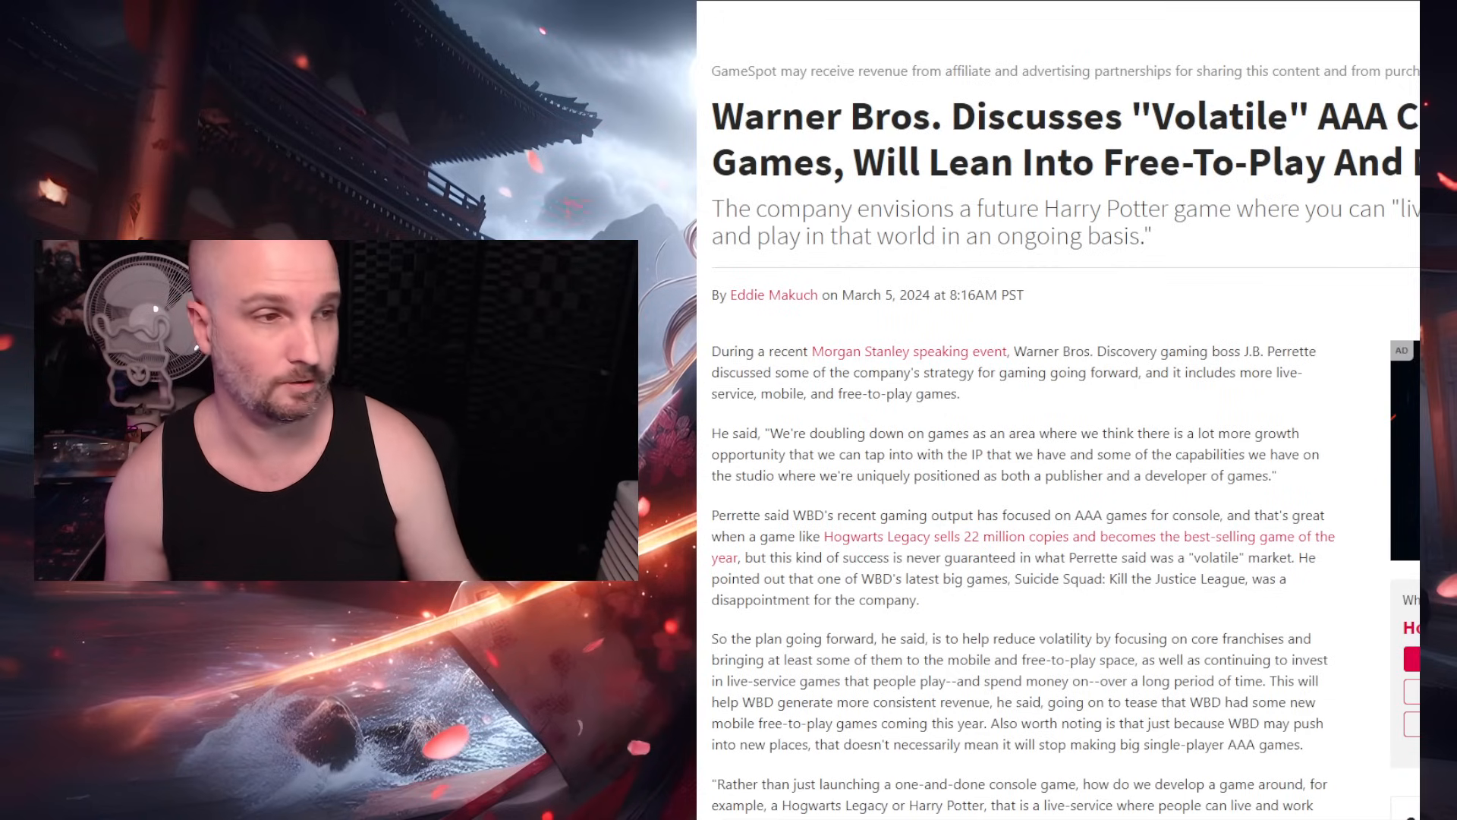
- Scroll to the article's opening paragraphs and clear the highlight on Perrette's doubling-down quote
{"action": "scroll", "scroll_direction": "down", "scroll_amount": 3}
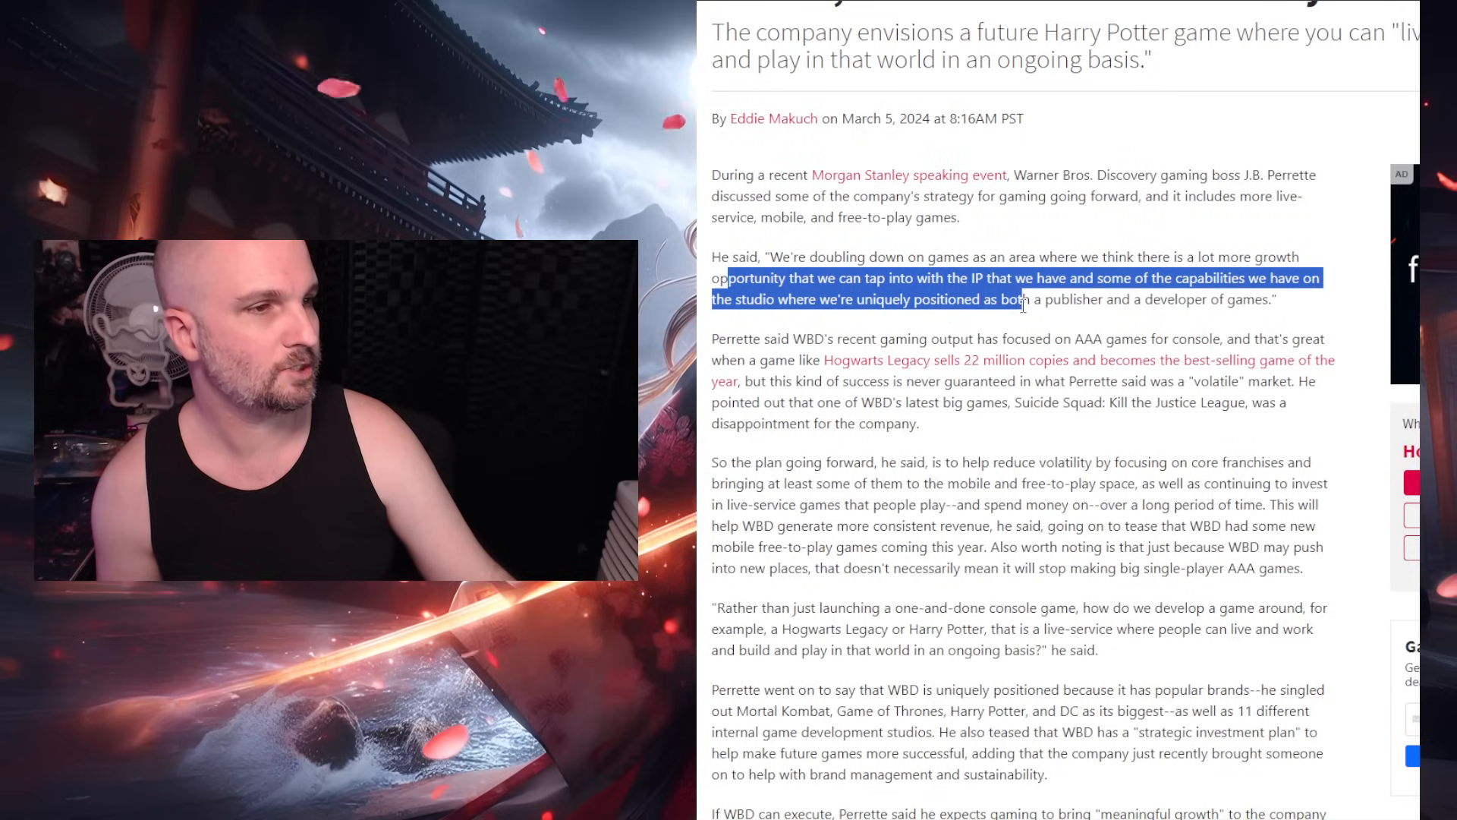
{"action": "left_click", "coordinate": [1067, 299]}
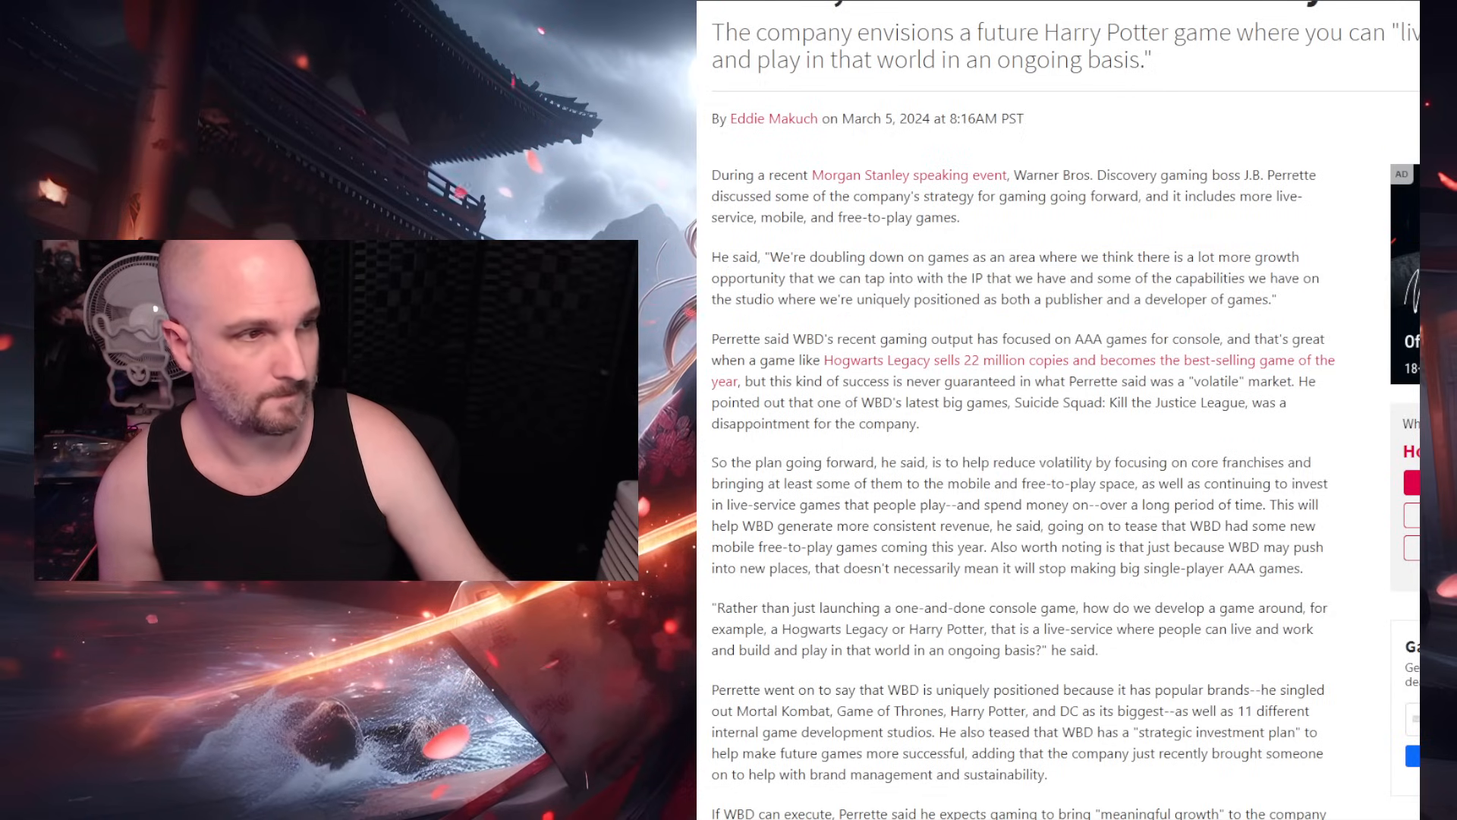
- Scroll to the passages on the volatile AAA market, live-service plans and 2025–2027 growth
{"action": "scroll", "scroll_direction": "down", "scroll_amount": 3}
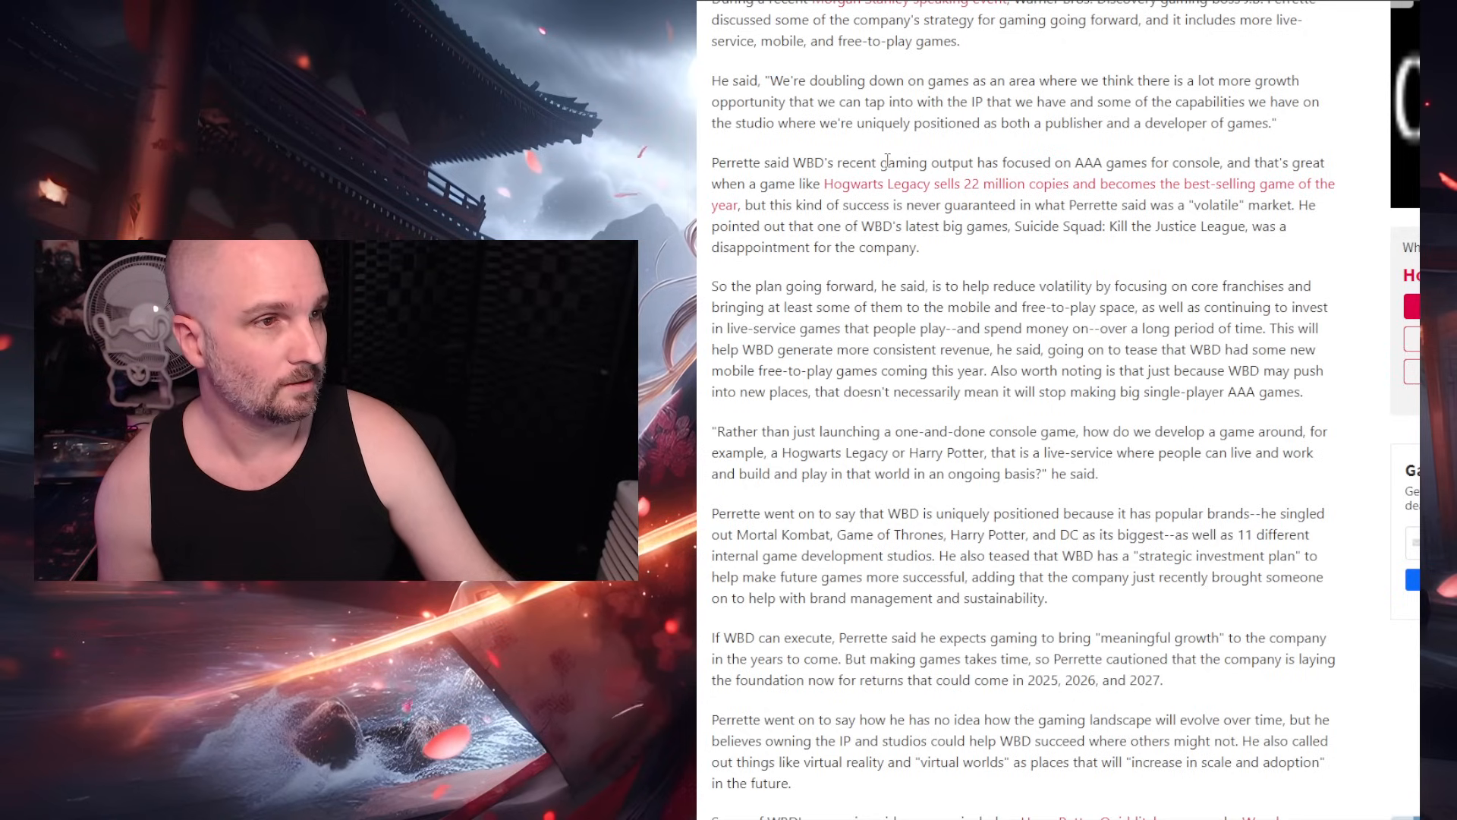
{"action": "mouse_move", "coordinate": [1130, 182]}
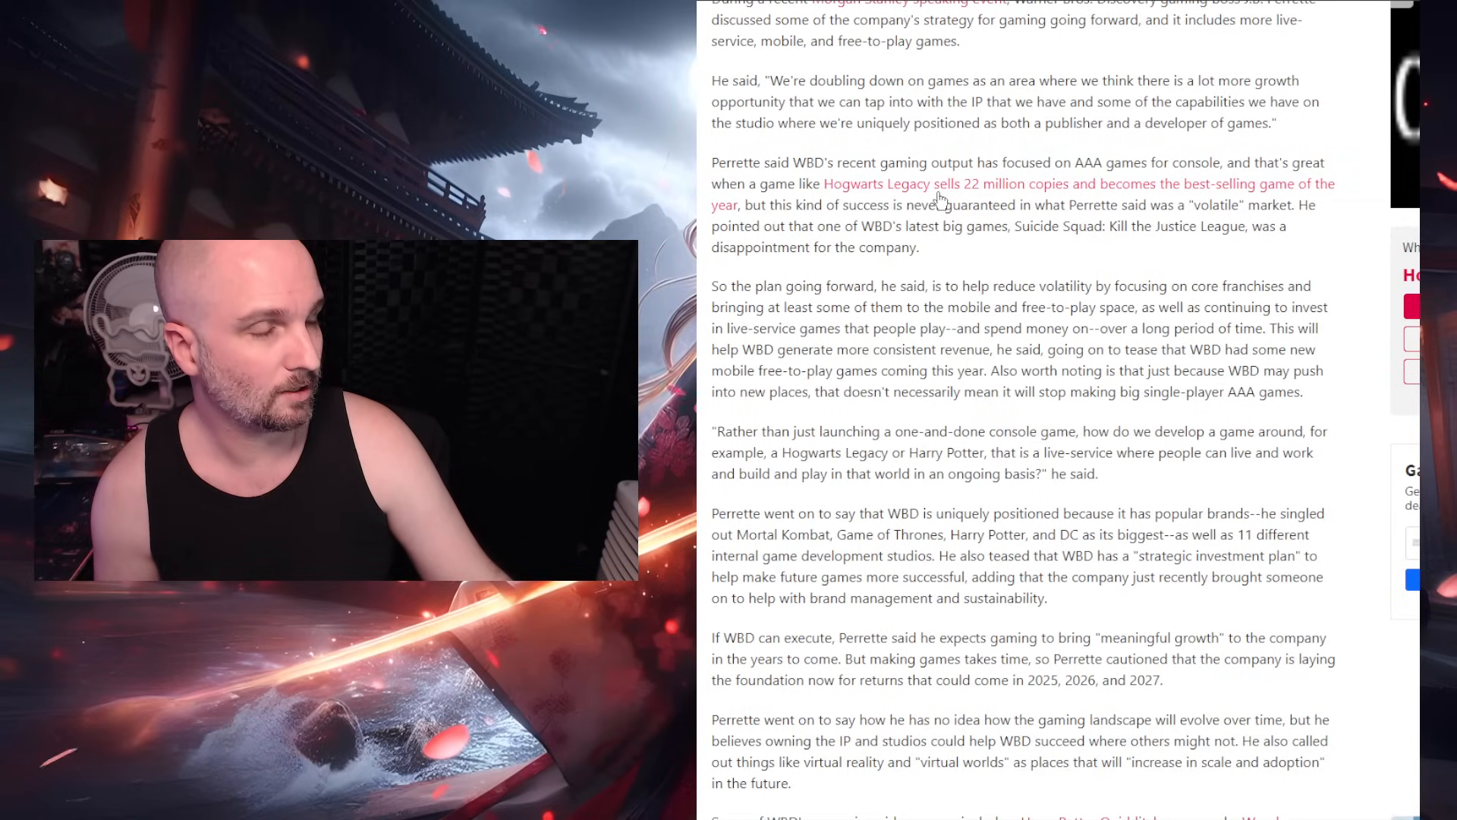
{"action": "mouse_move", "coordinate": [1084, 200]}
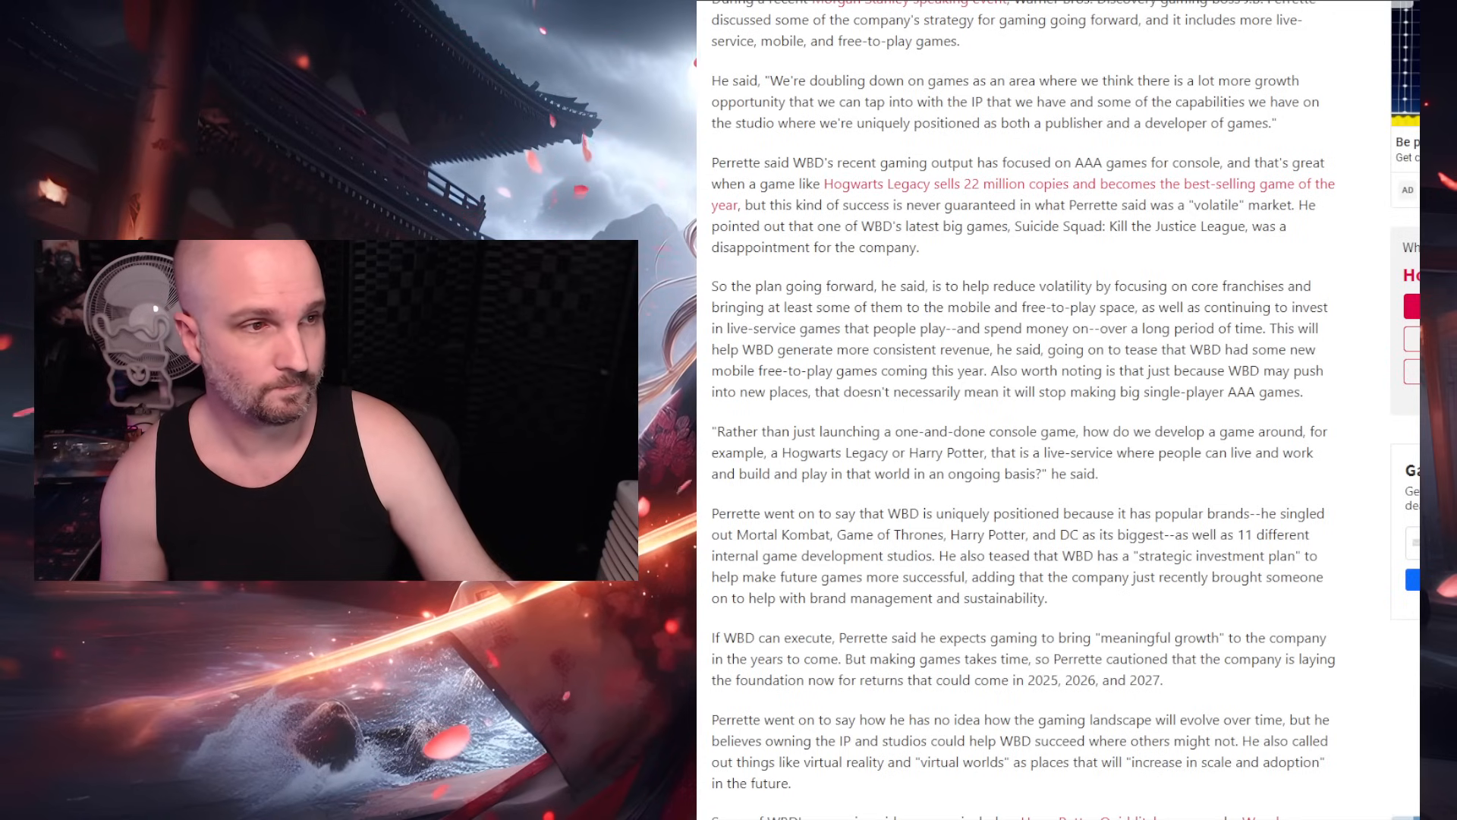
- Scroll to the strategy passage noting WBD will keep making big single-player AAA games
{"action": "scroll", "scroll_direction": "down", "scroll_amount": 3}
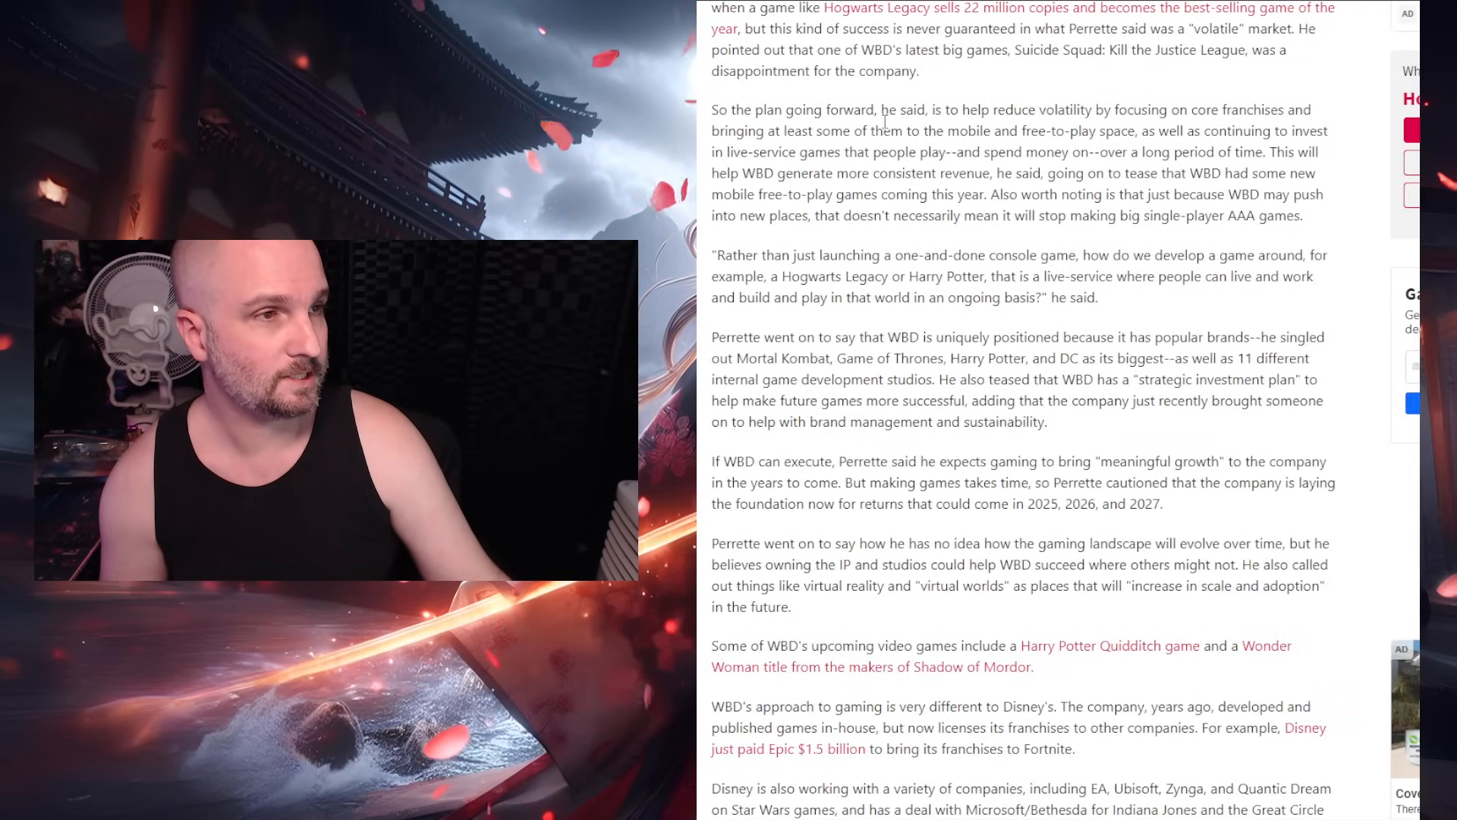
{"action": "scroll", "scroll_direction": "up", "scroll_amount": 3}
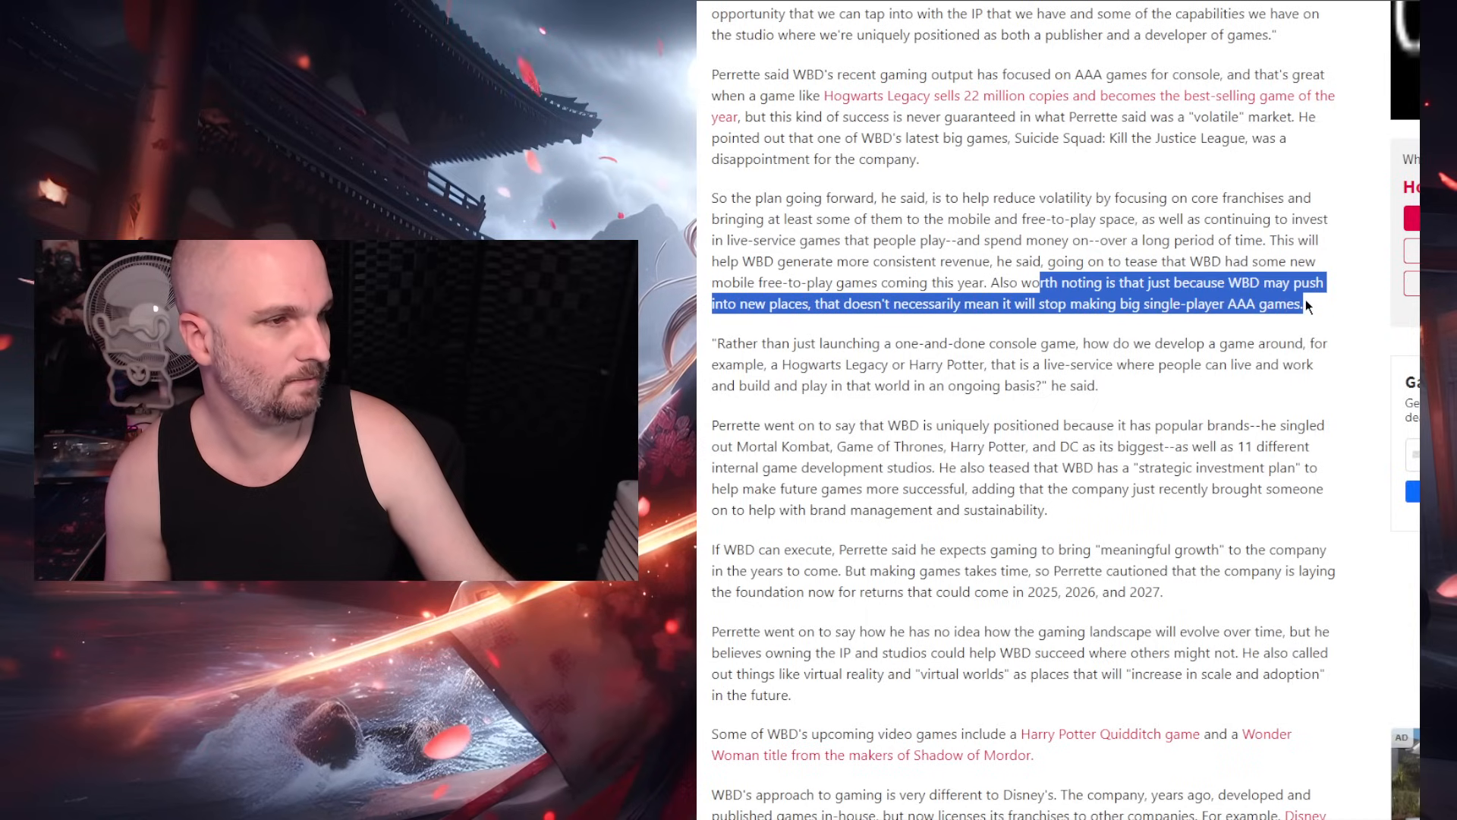
- Scroll to the closing paragraphs on WBD's upcoming games and Disney's licensing approach
{"action": "scroll", "scroll_direction": "down", "scroll_amount": 3}
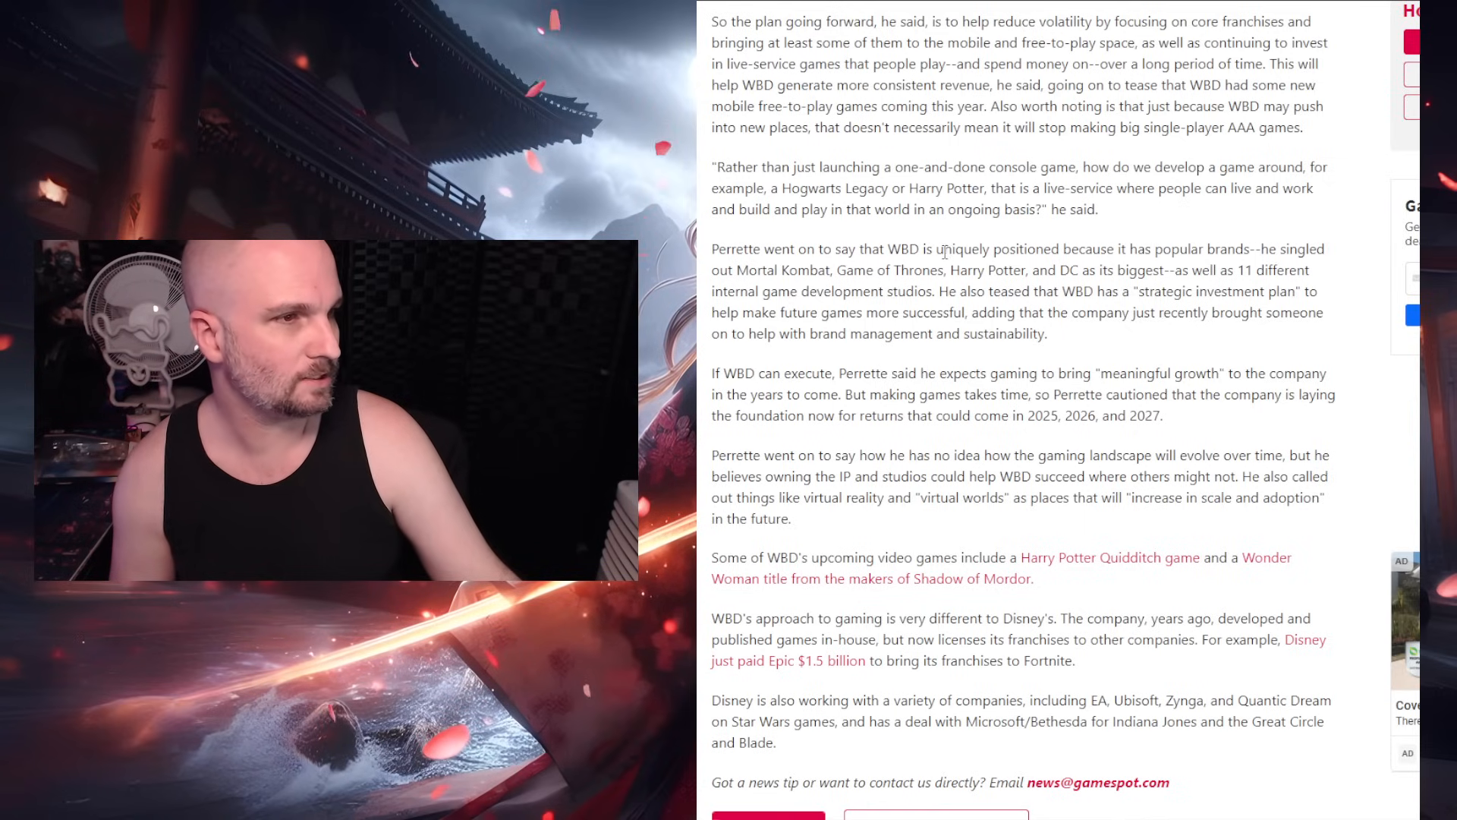
{"action": "mouse_move", "coordinate": [700, 287]}
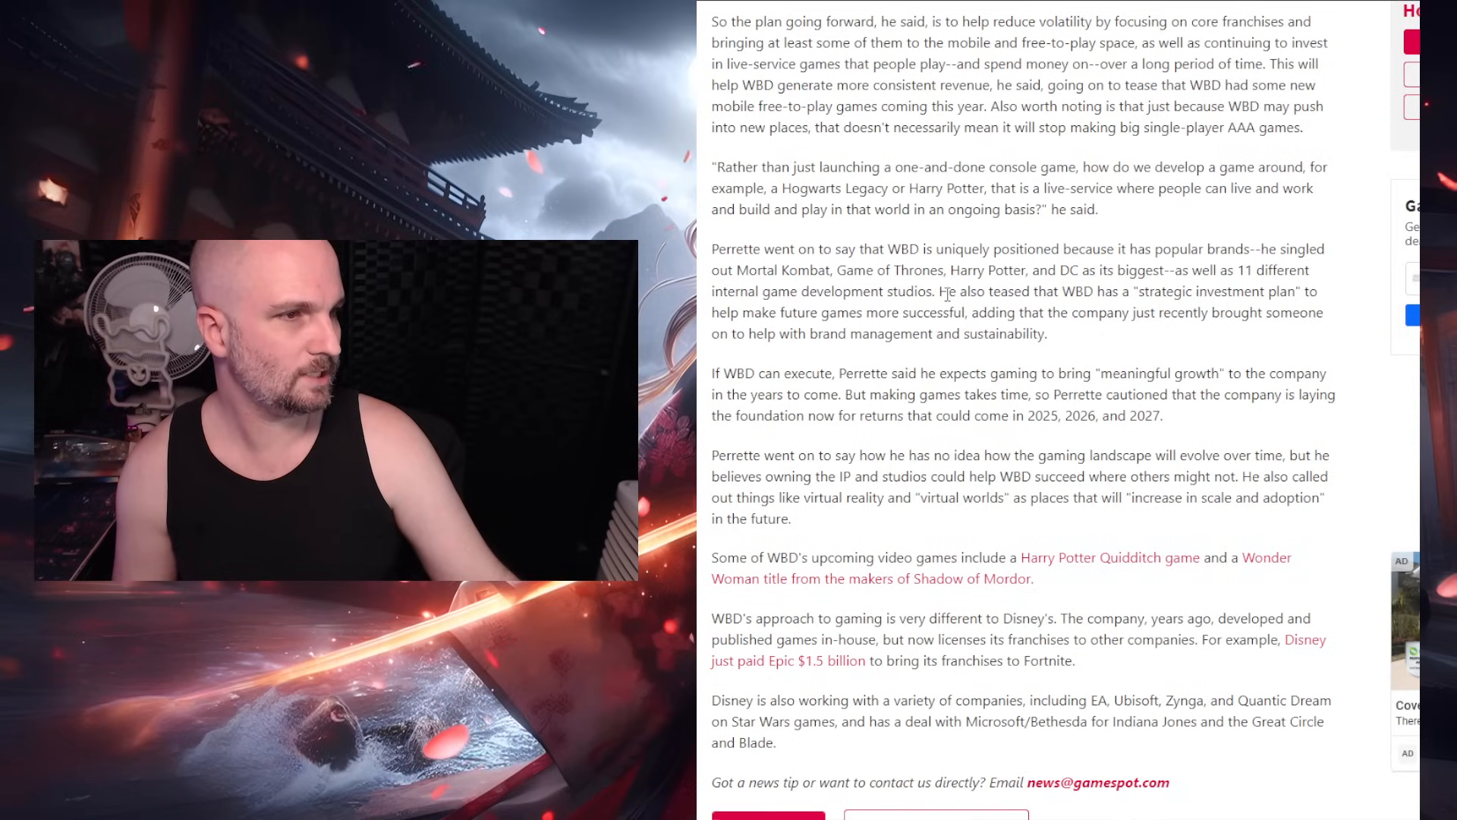
{"action": "mouse_move", "coordinate": [1166, 296]}
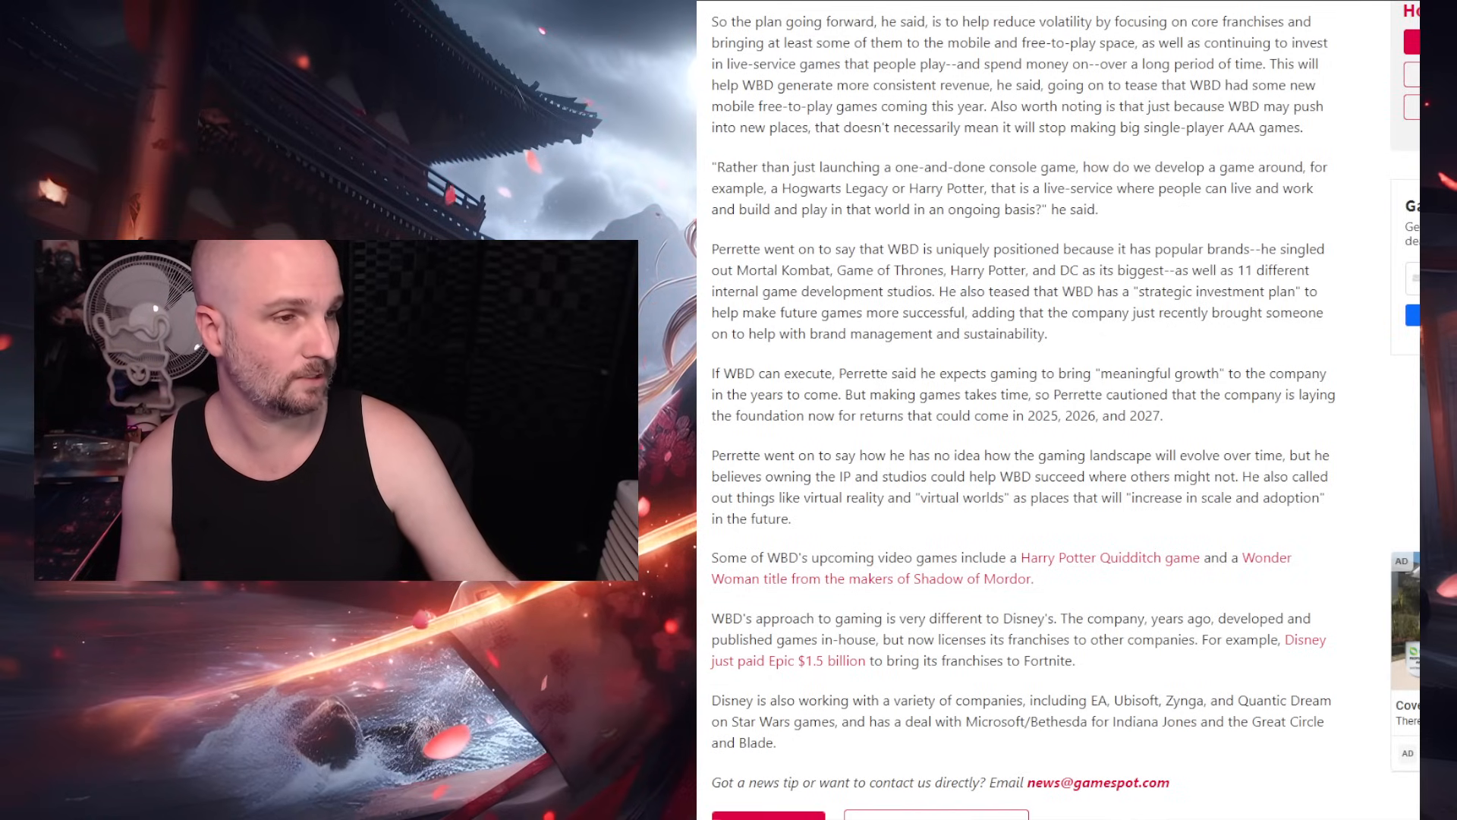
- Scroll to Perrette's line about returns coming in 2025, 2026 and 2027
{"action": "scroll", "scroll_direction": "down", "scroll_amount": 3}
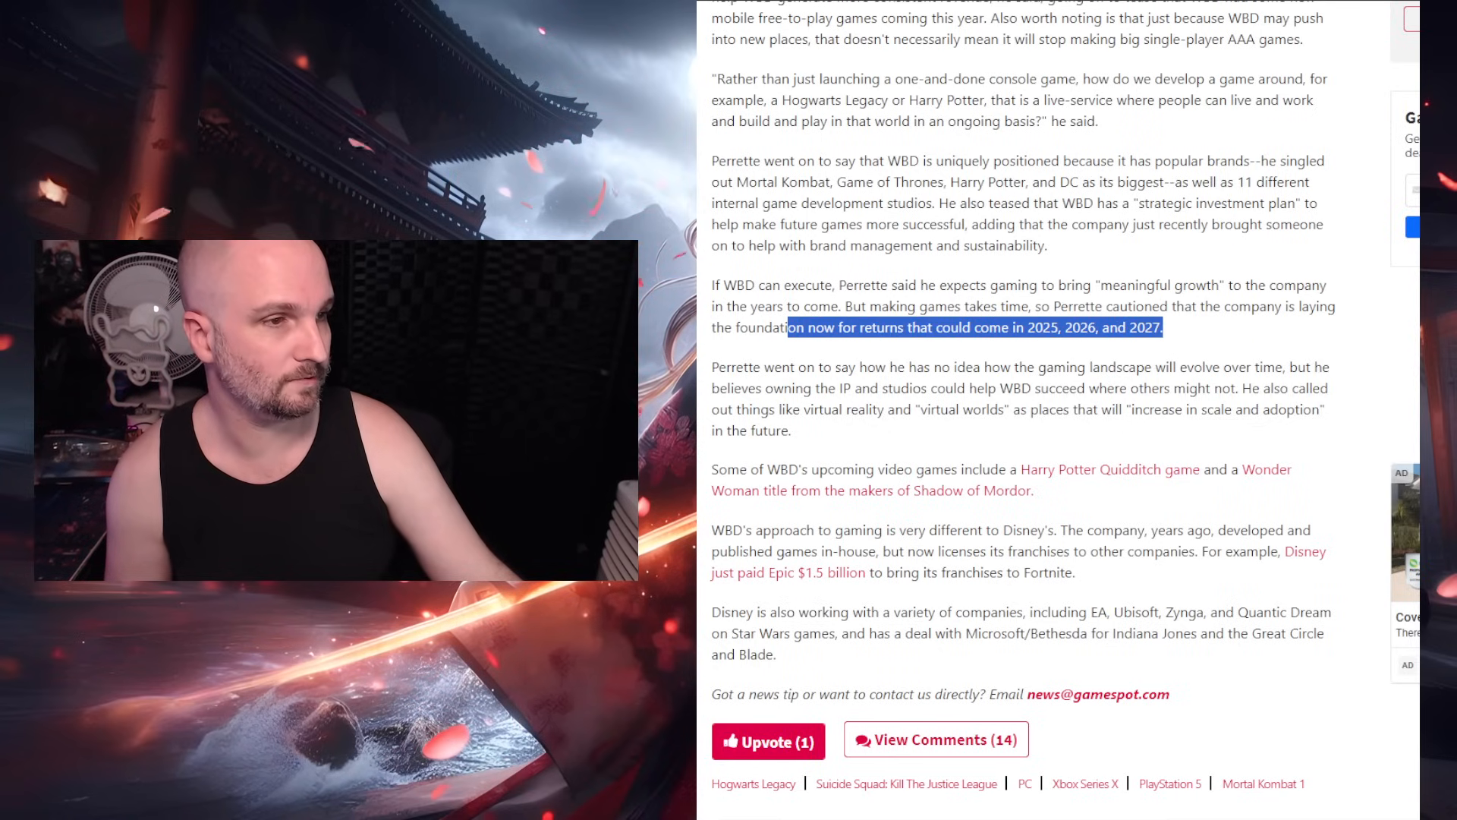
- Scroll past the article's end on Disney's licensing deals toward the Shinobi602 X post
{"action": "scroll", "scroll_direction": "down", "scroll_amount": 3}
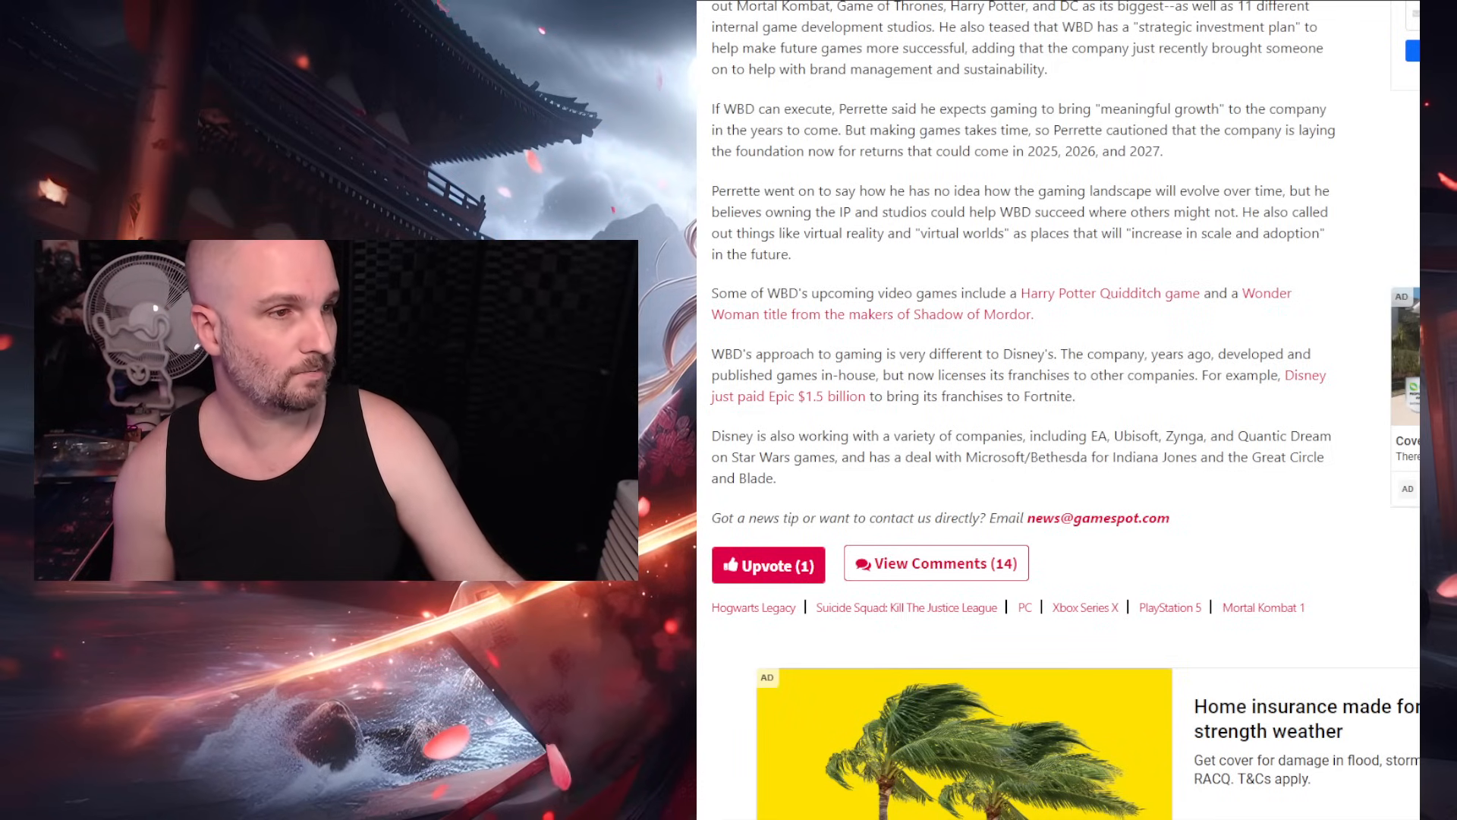
{"action": "mouse_move", "coordinate": [1172, 307]}
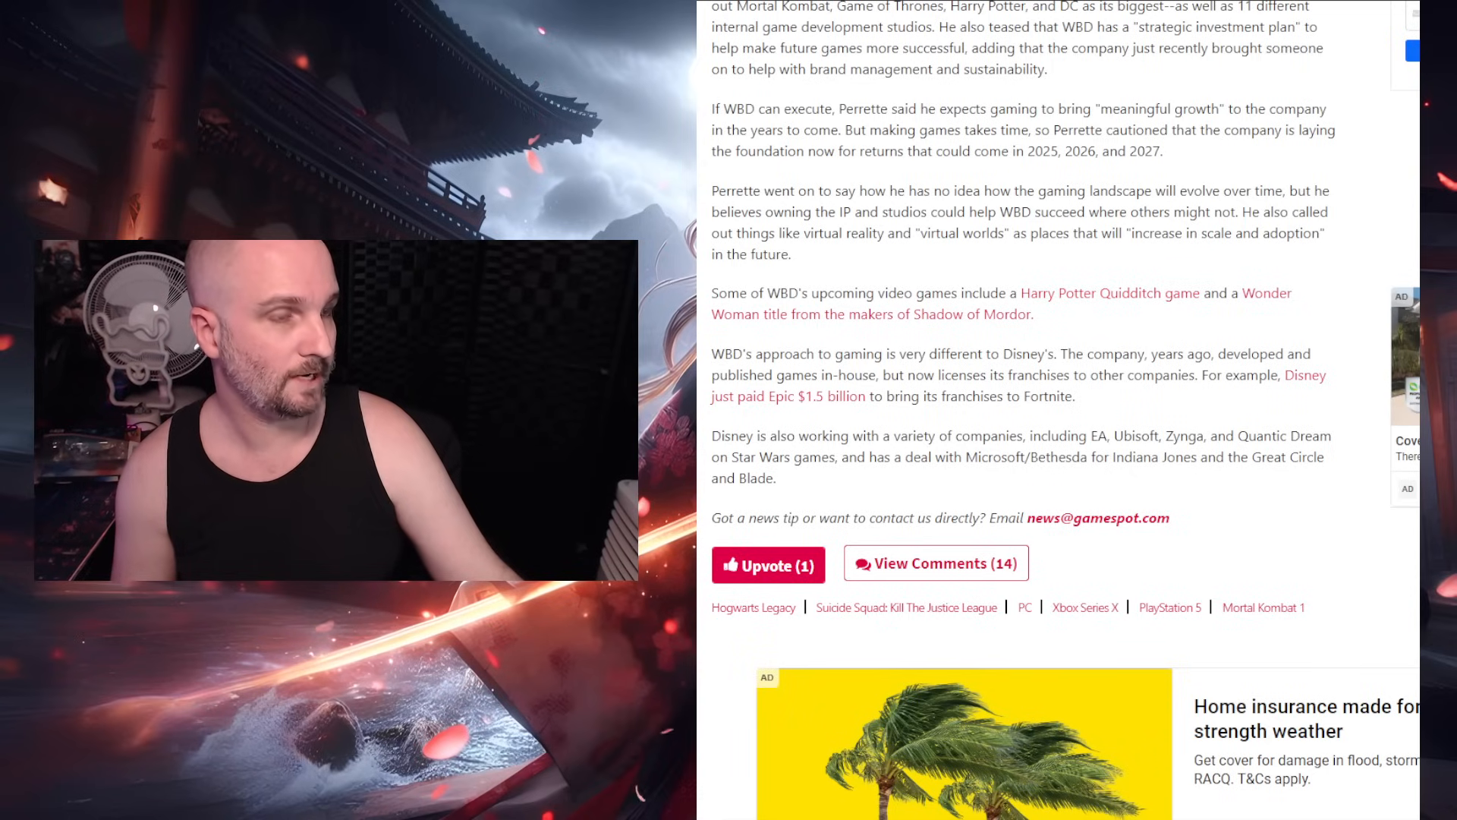
{"action": "scroll", "scroll_direction": "down", "scroll_amount": 3}
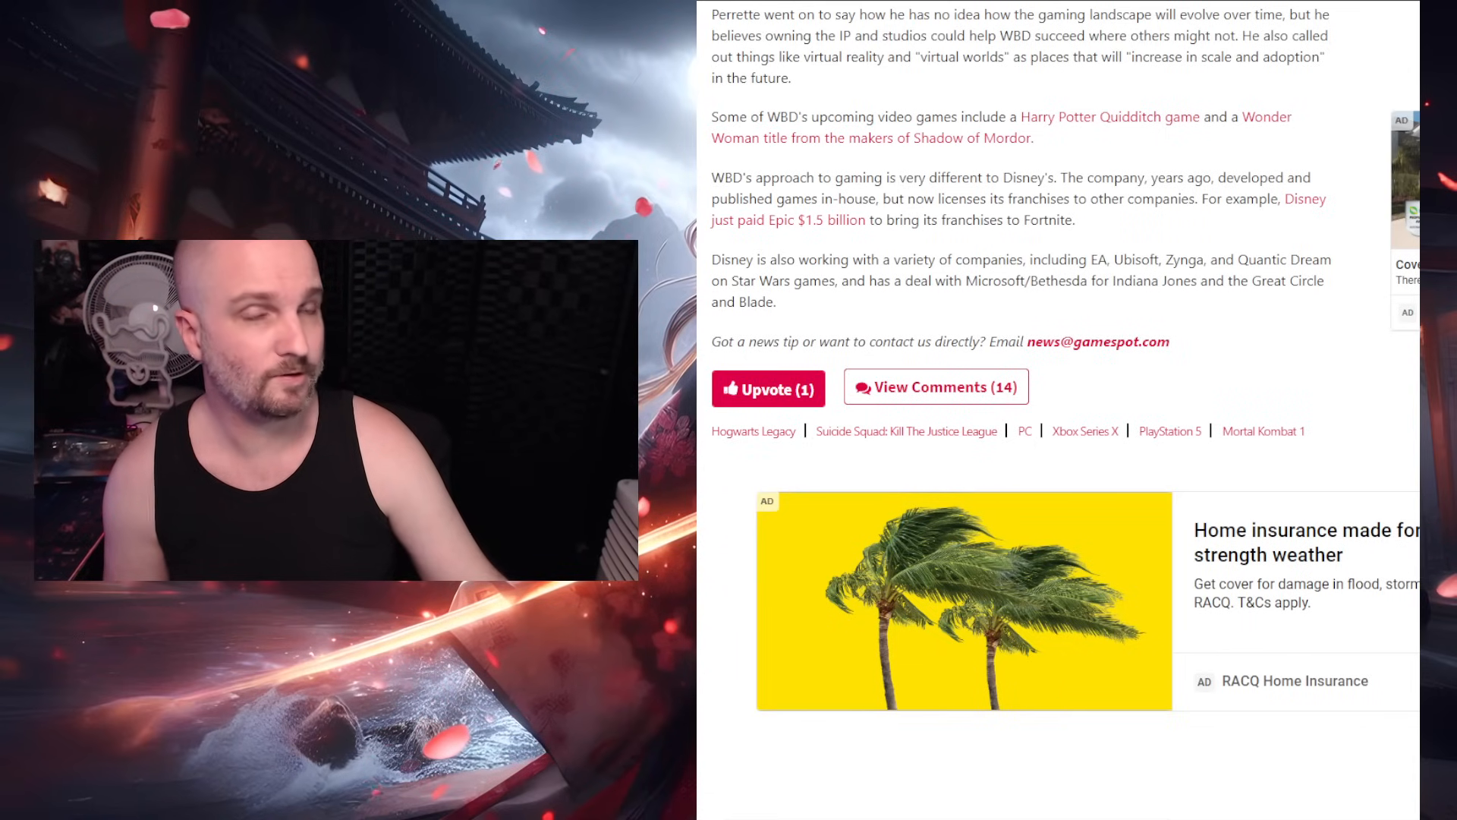
{"action": "scroll", "scroll_direction": "up", "scroll_amount": 3}
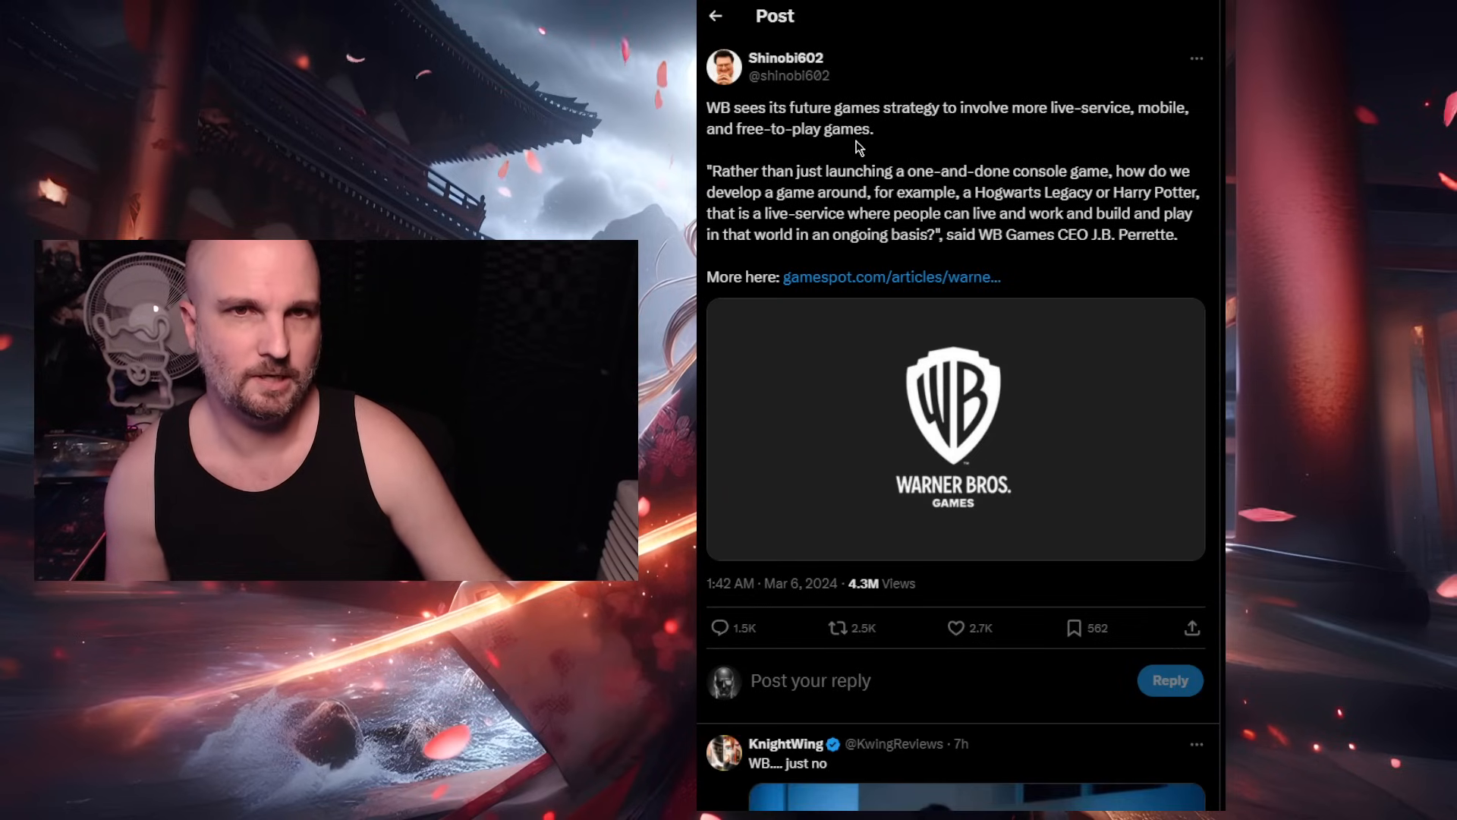
{"action": "mouse_move", "coordinate": [905, 147]}
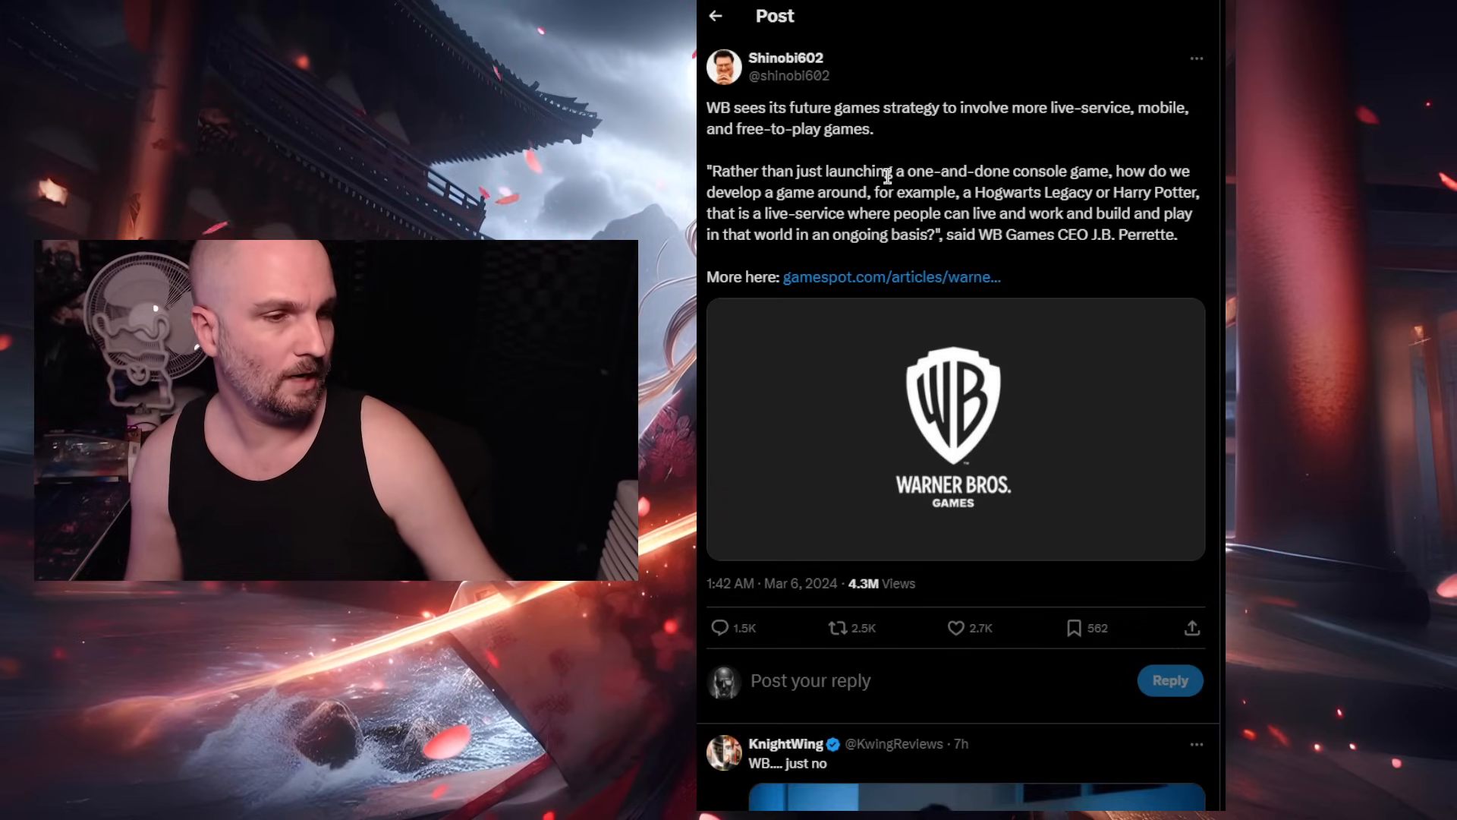
- Scroll through the replies under Shinobi602's WB live-service post, then return to the post
{"action": "scroll", "scroll_direction": "down", "scroll_amount": 3}
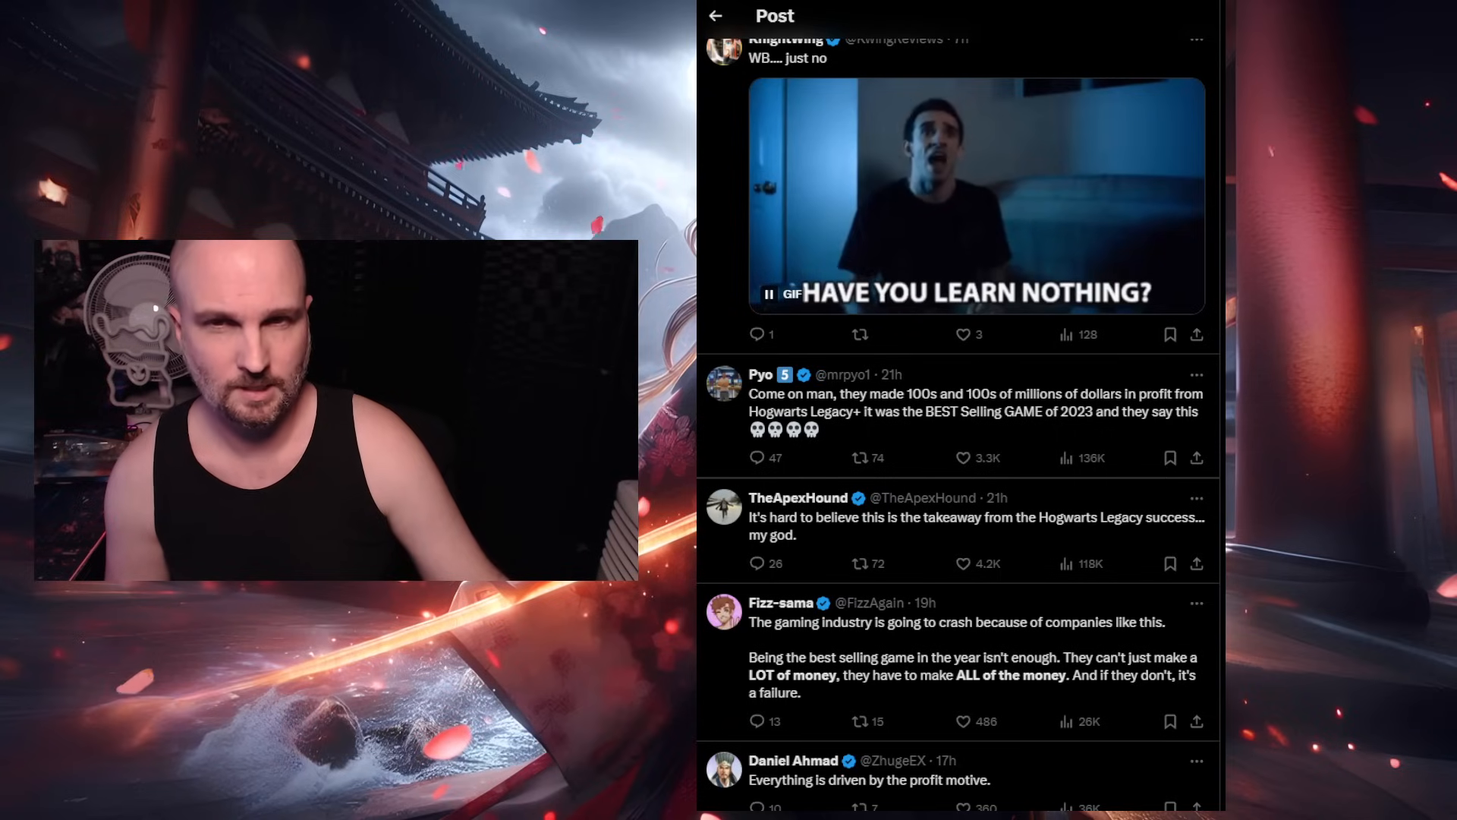
{"action": "scroll", "scroll_direction": "up", "scroll_amount": 3}
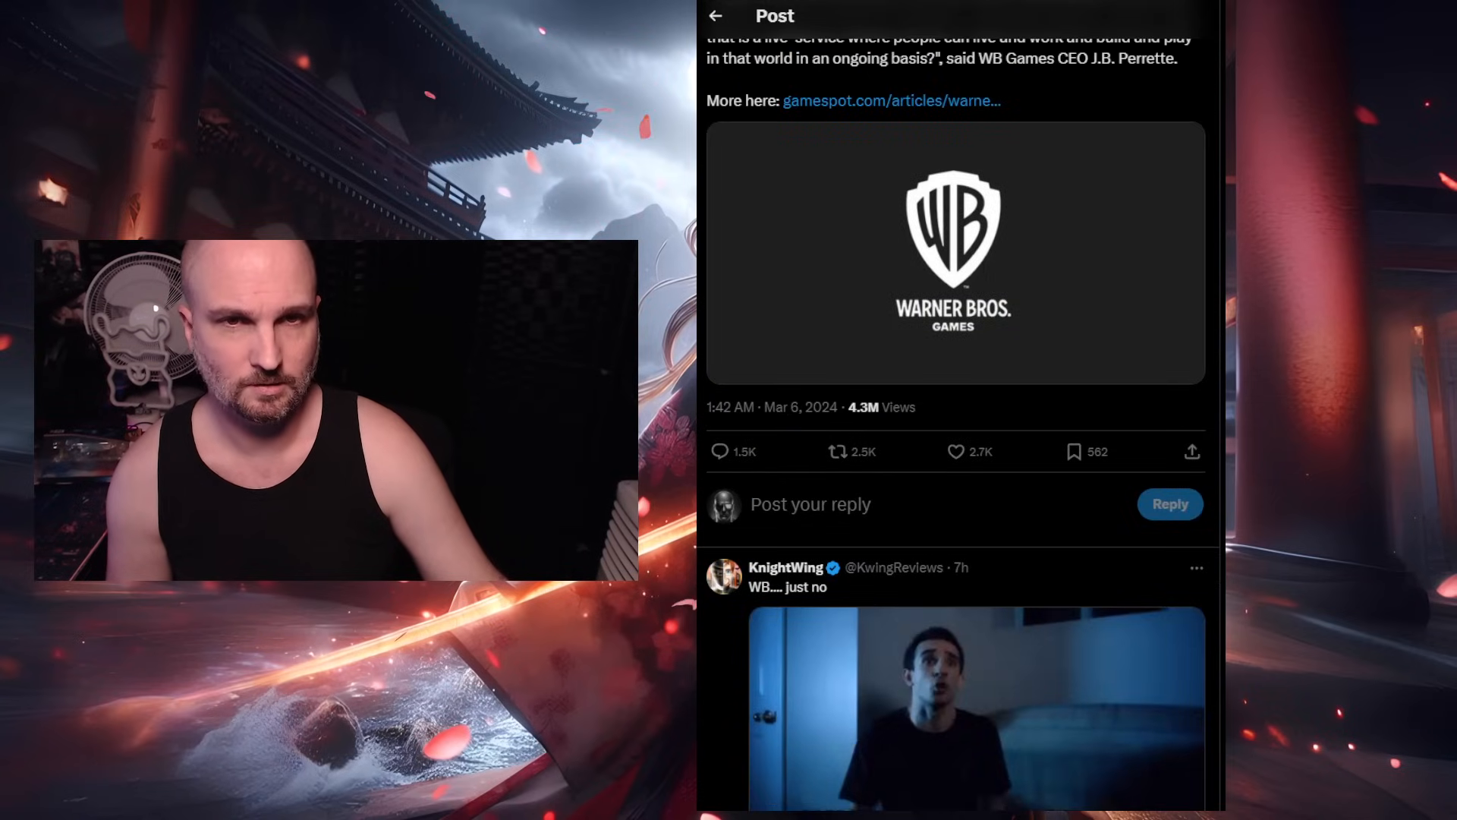